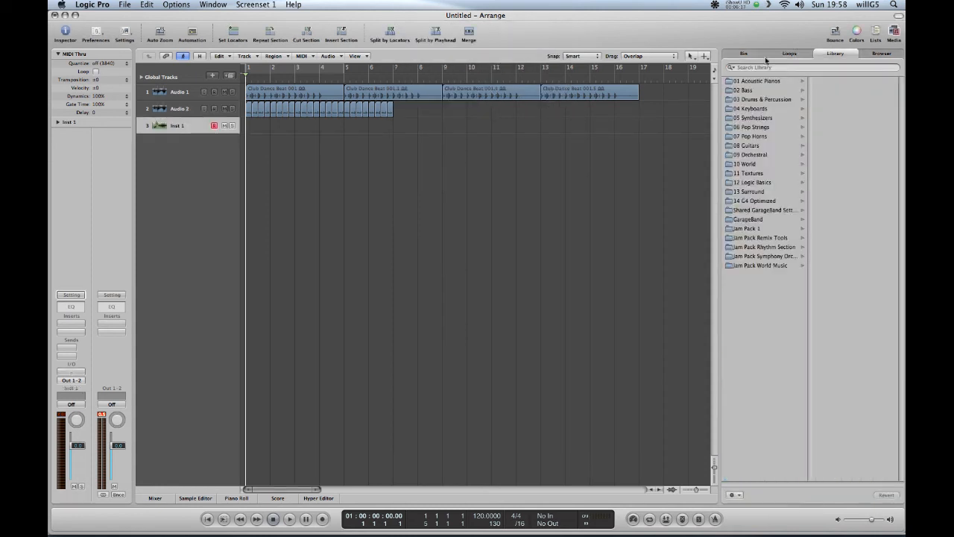
mouse_move(611, 143)
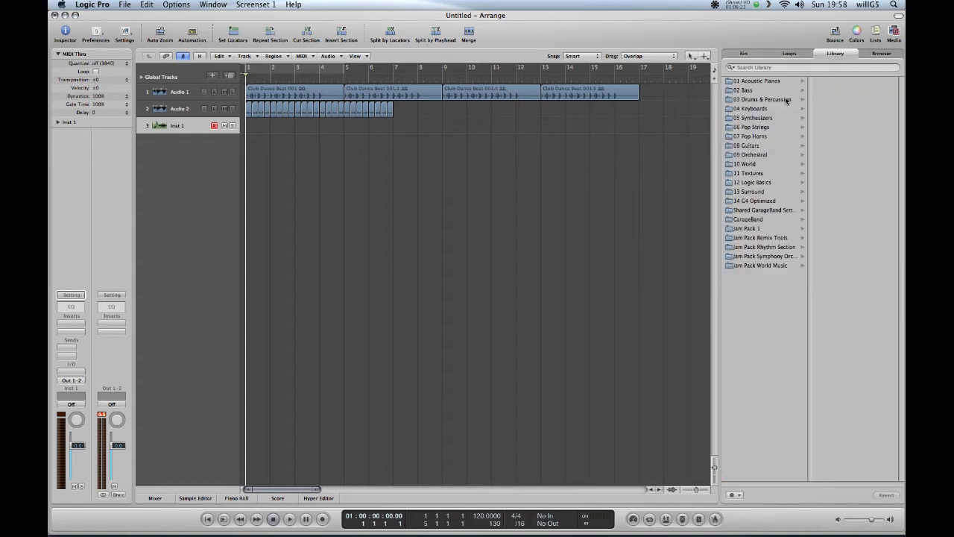
- Load the Funk Piano patch from 04 Keyboards > 01 Electric Pianos onto Inst 1
click(753, 108)
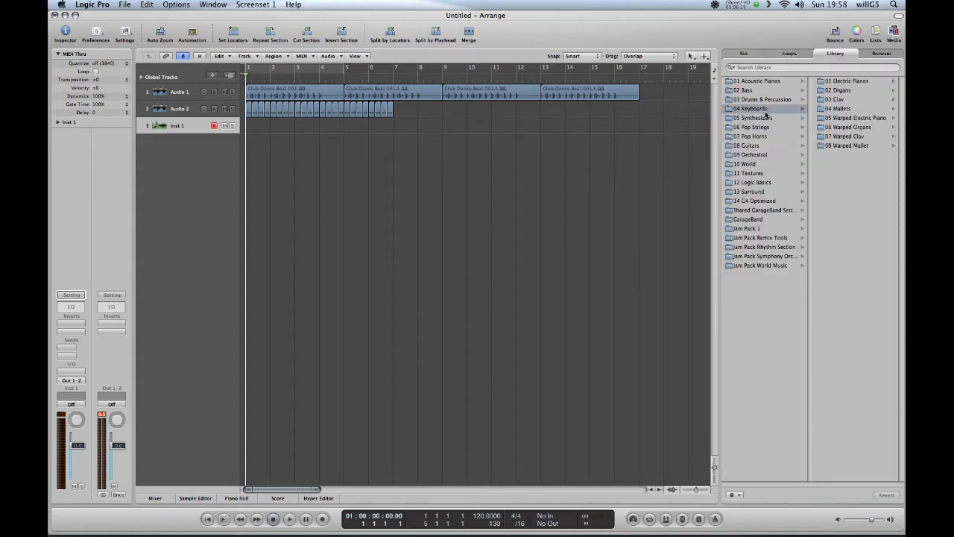
click(848, 80)
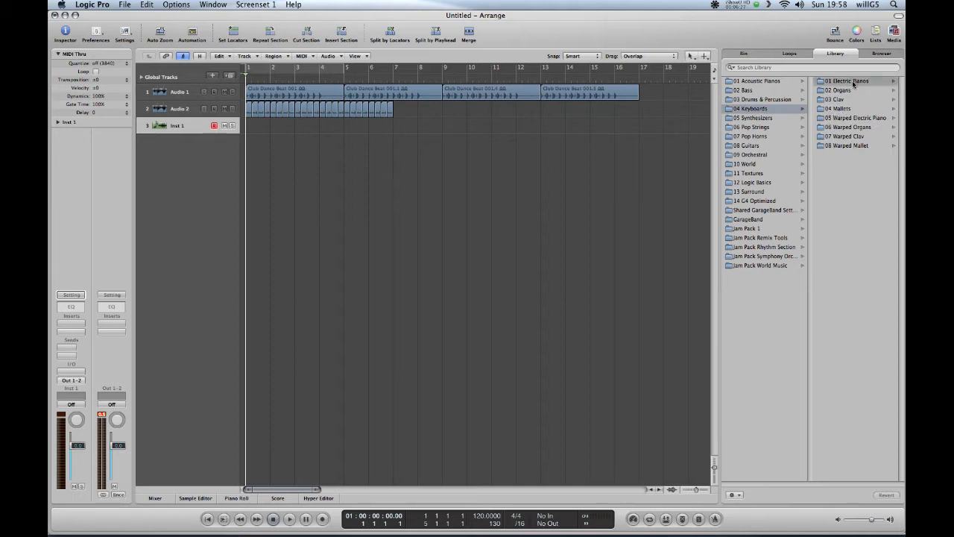
click(846, 81)
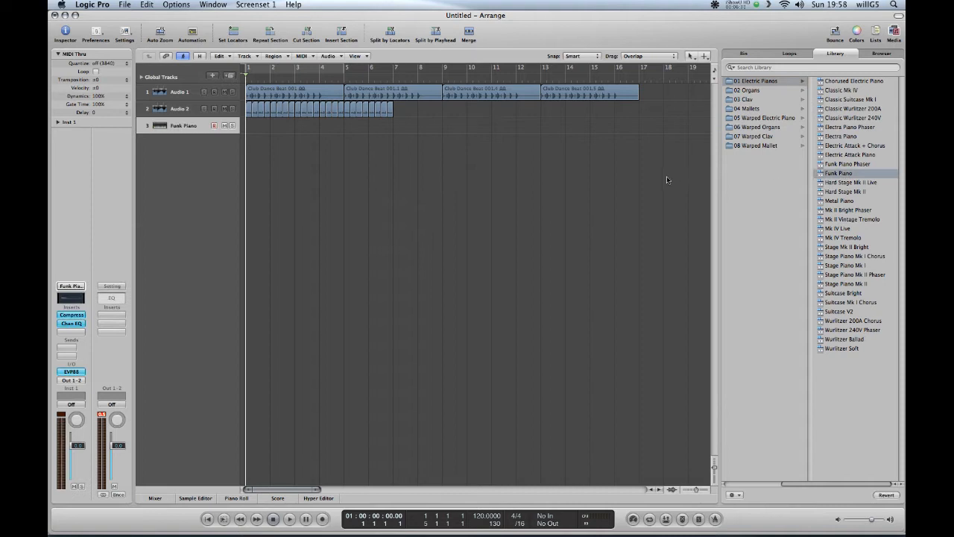
mouse_move(375, 149)
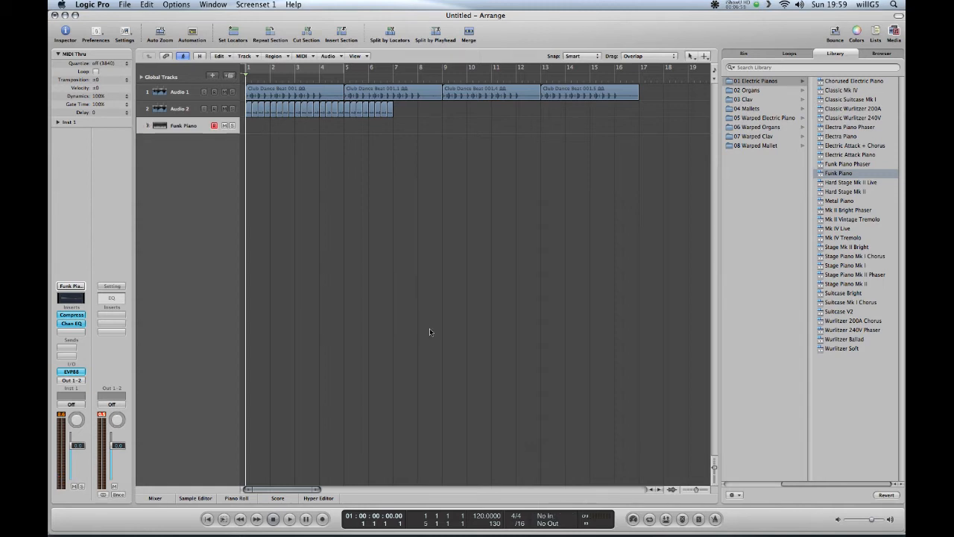
mouse_move(427, 330)
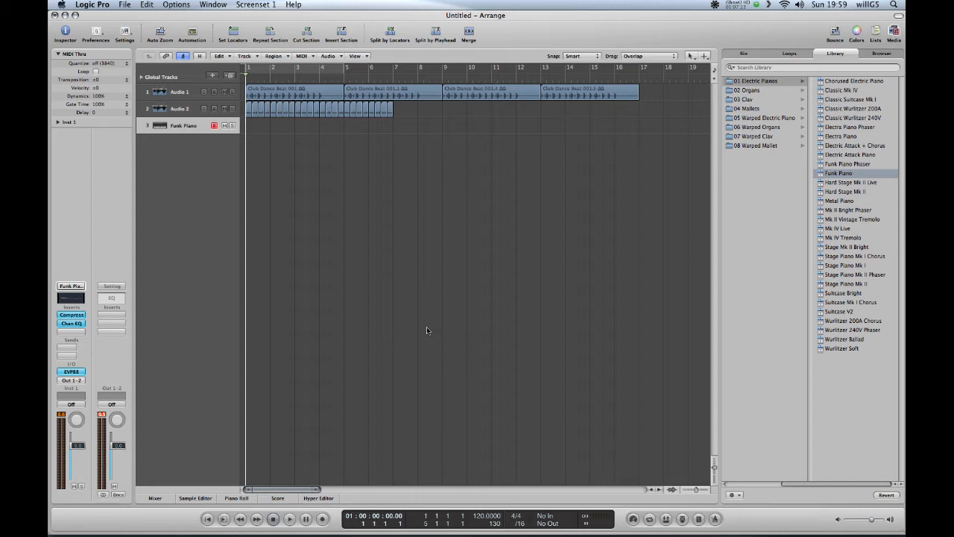
mouse_move(448, 345)
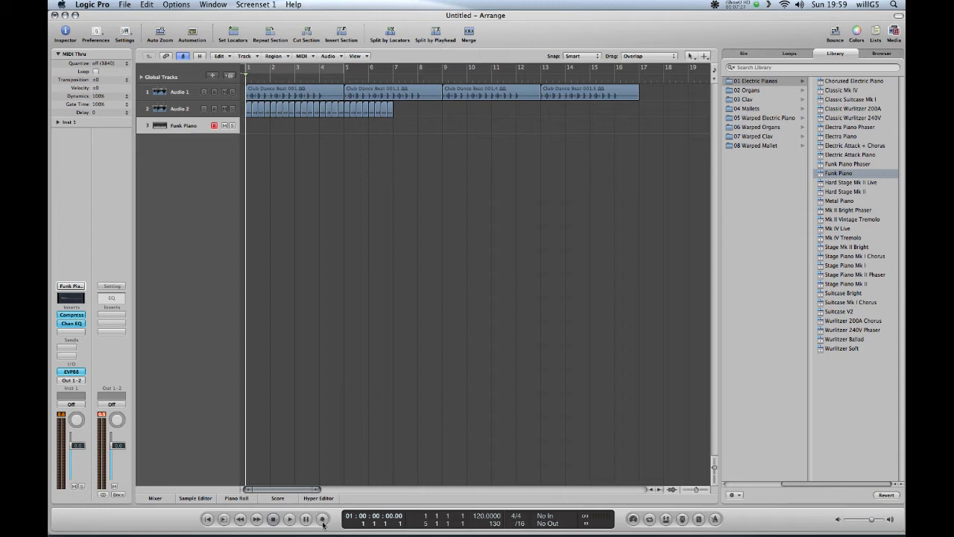
- Start recording a four-bar MIDI piano part on the Funk Piano track
click(322, 518)
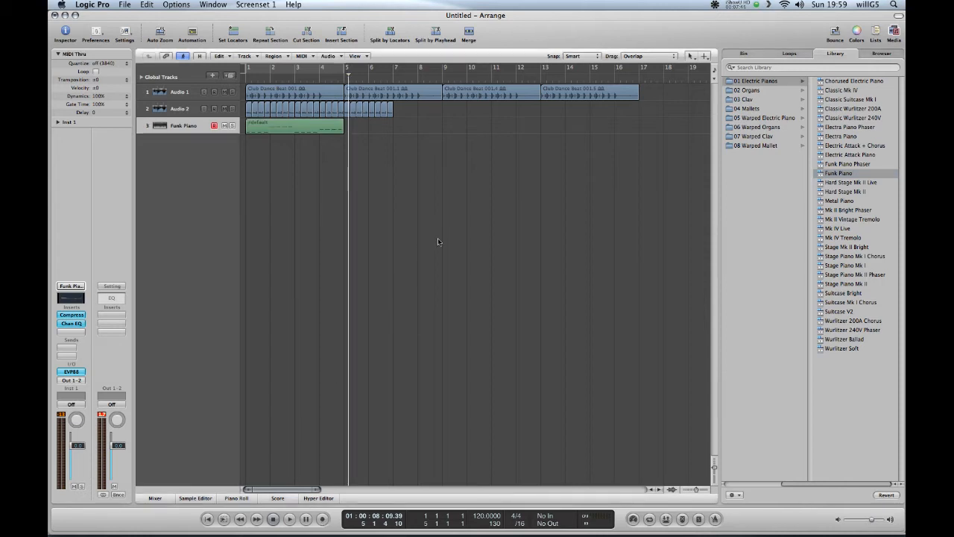
mouse_move(404, 230)
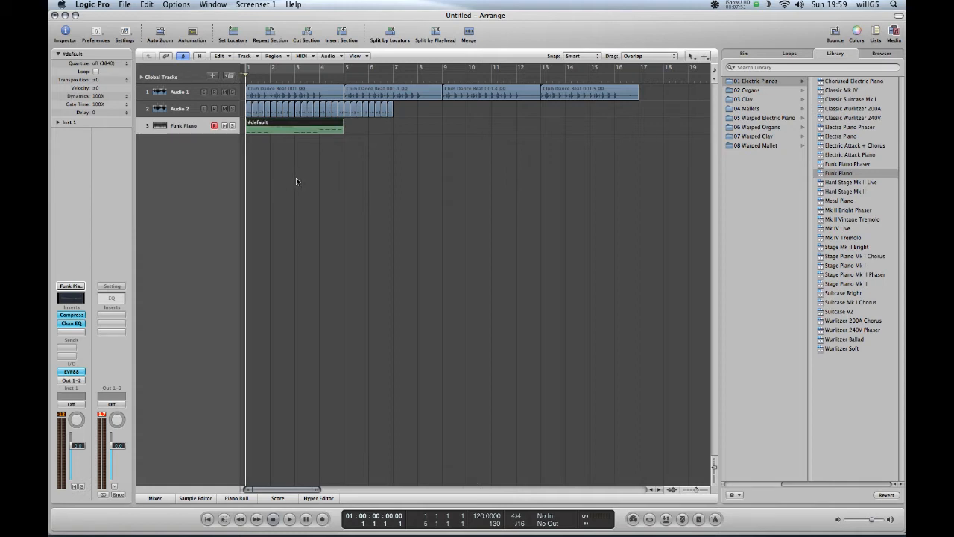
mouse_move(314, 188)
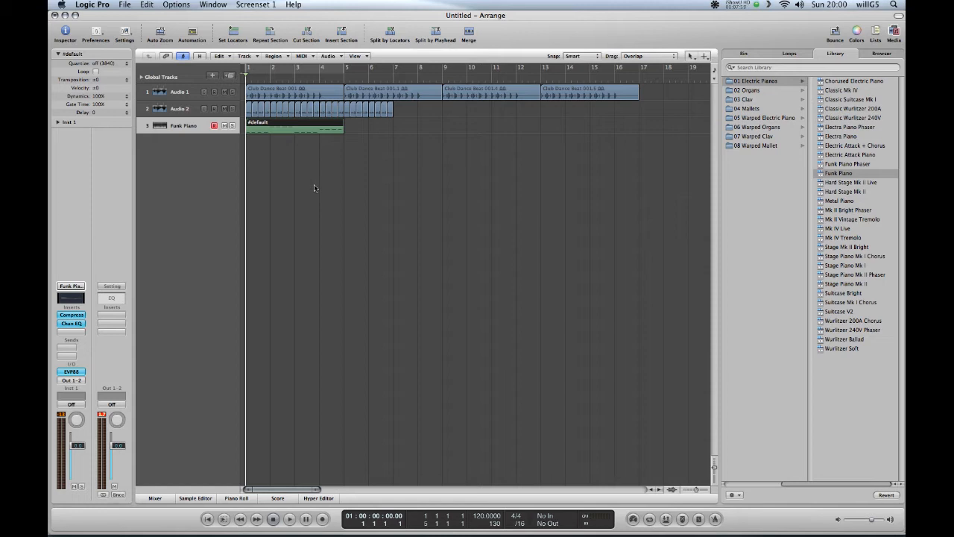
mouse_move(319, 196)
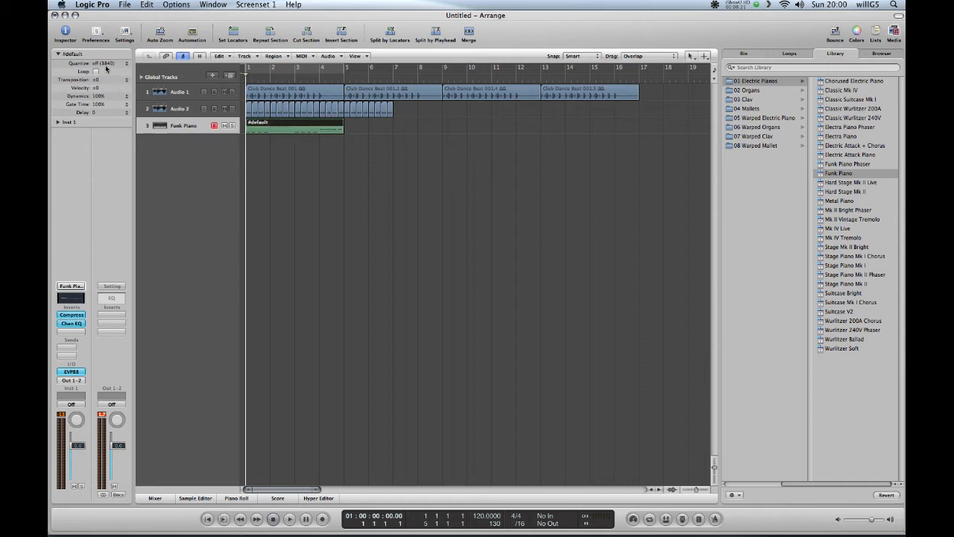
- Set the piano region's Quantize value to 1/8-Note in the Region Inspector
click(105, 63)
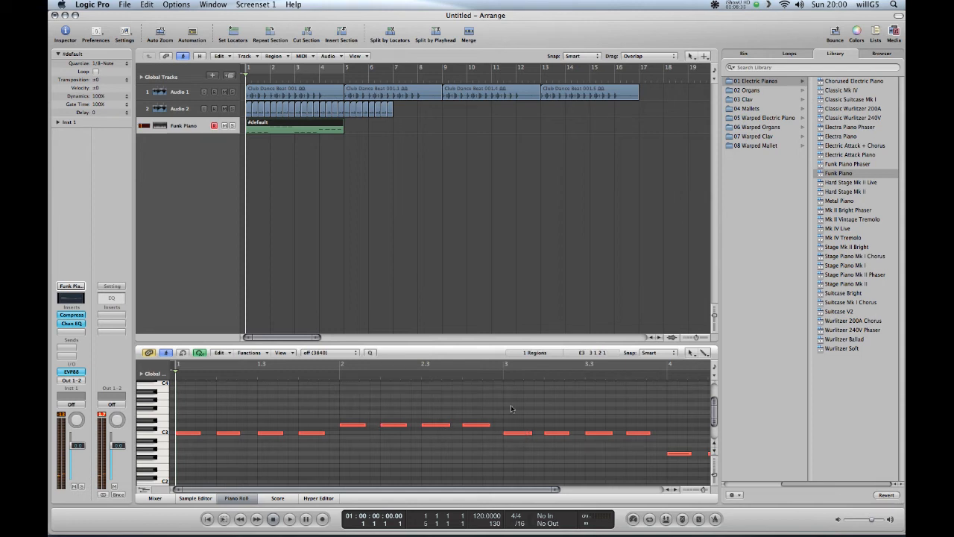
- Copy two notes to higher pitches, stacking them above the bar 3 notes
click(294, 519)
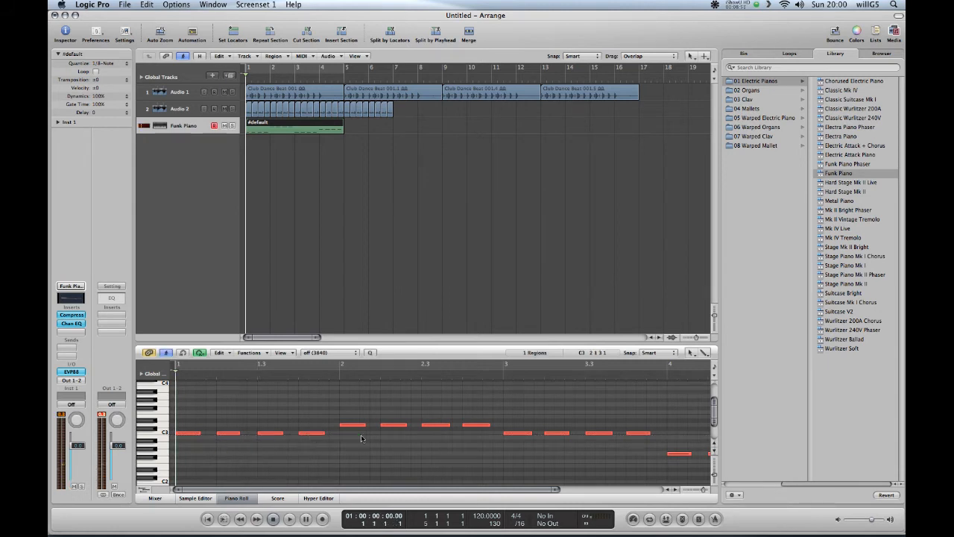
drag(313, 433, 305, 433)
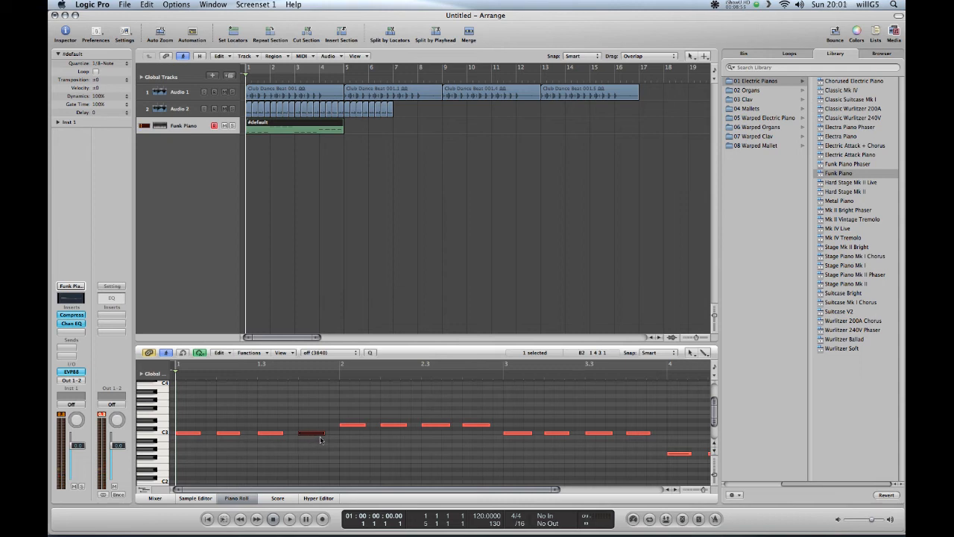
drag(324, 432, 339, 433)
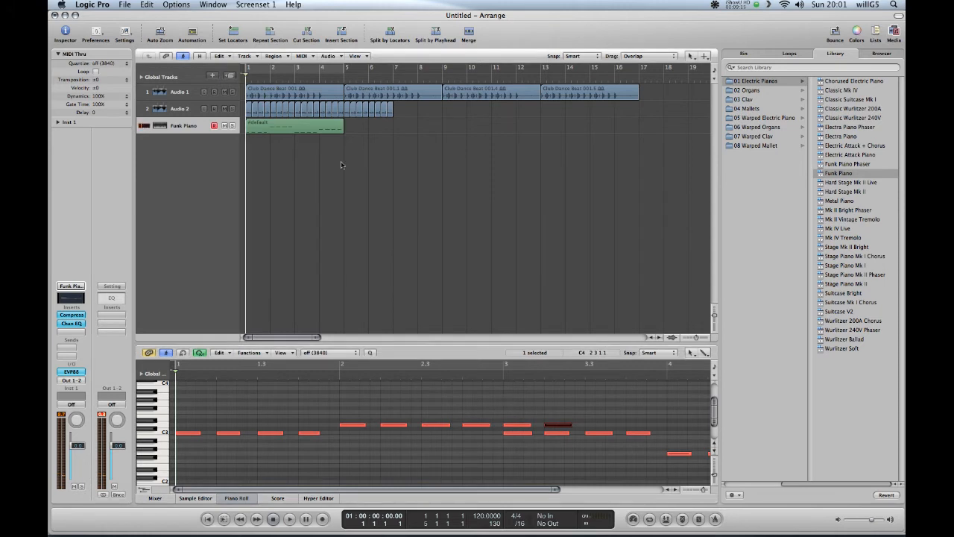
- Switch to the Scissors tool and split the piano region at bar 3
click(294, 125)
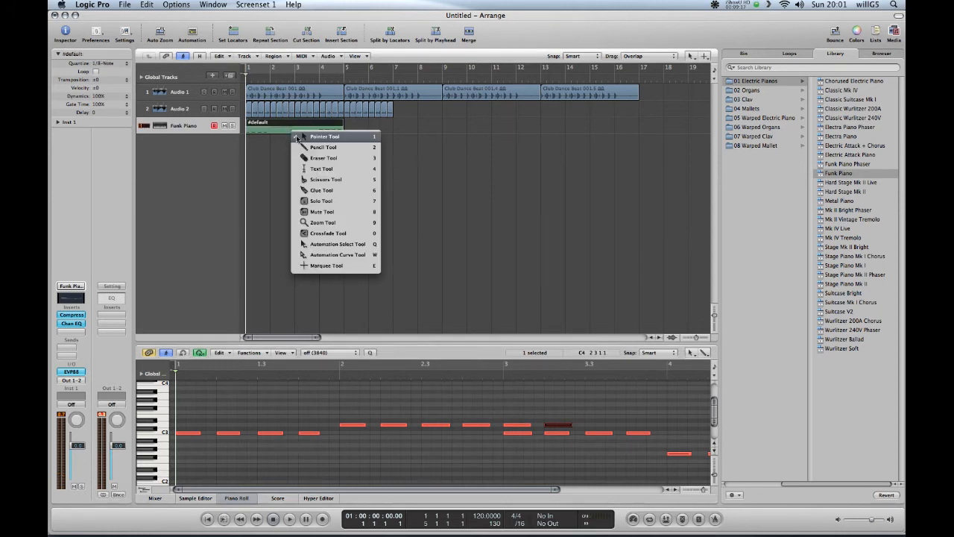
click(325, 135)
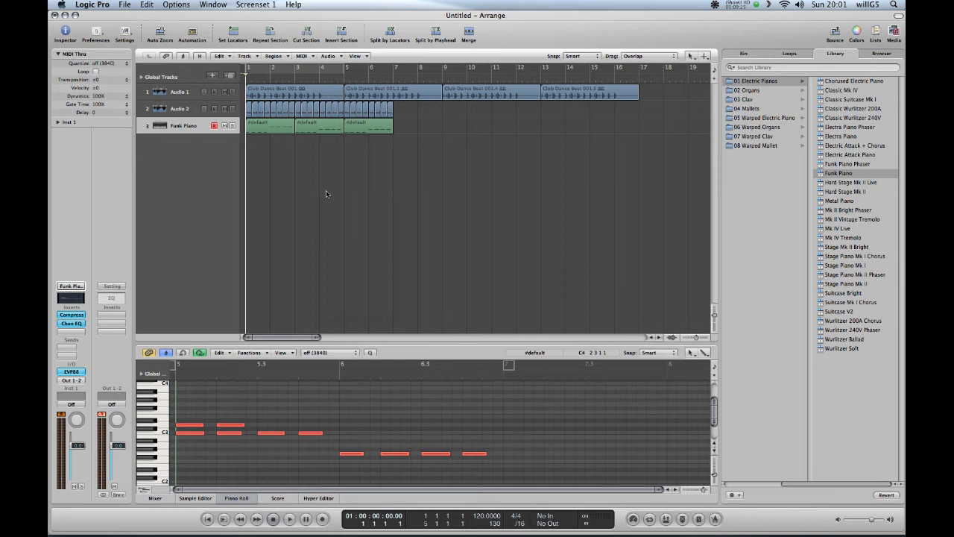
click(286, 520)
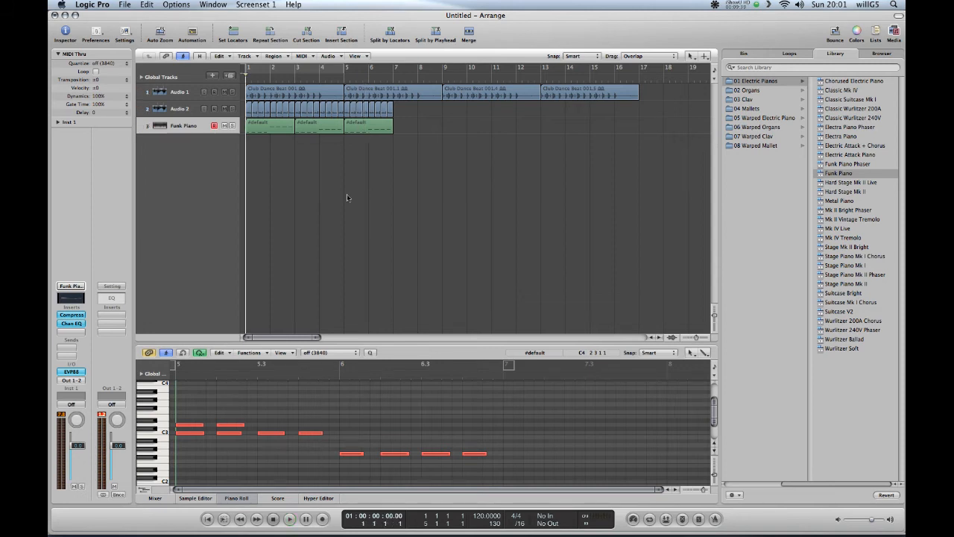
mouse_move(366, 209)
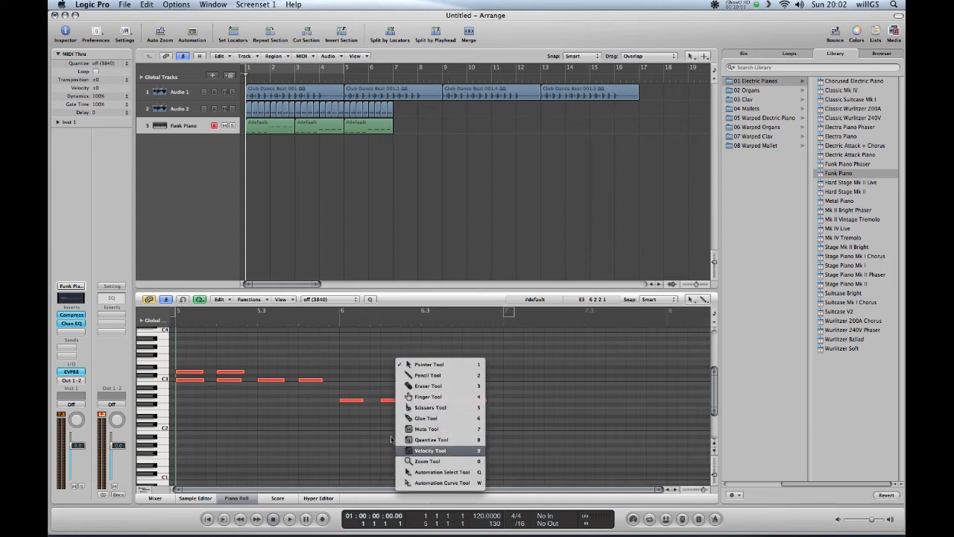
- With the Velocity Tool, soften the part's fourth note and a note in bar 2
click(433, 451)
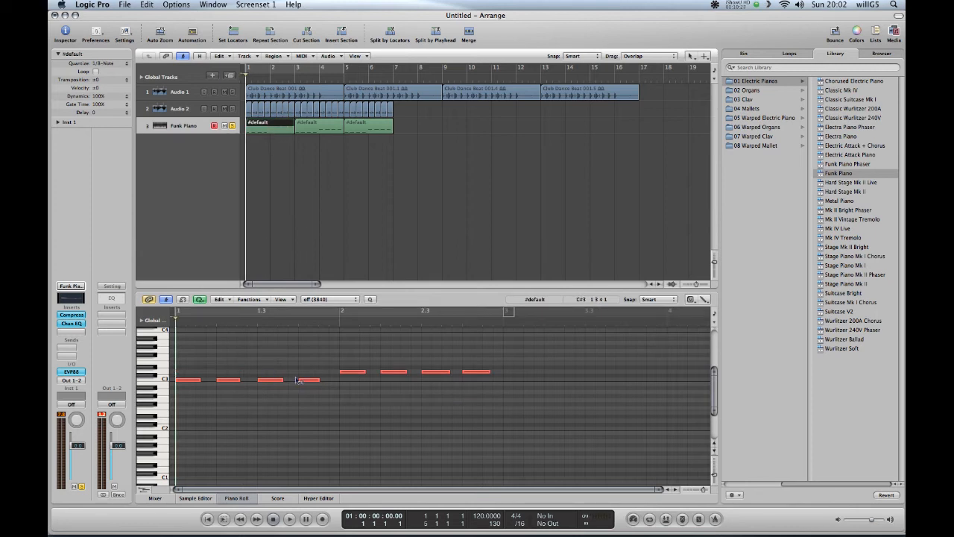
click(307, 379)
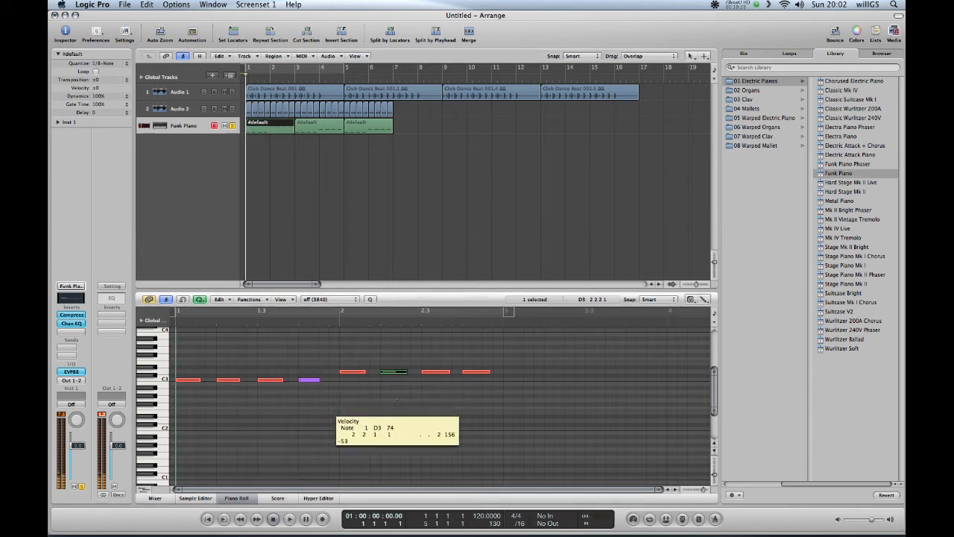
click(282, 520)
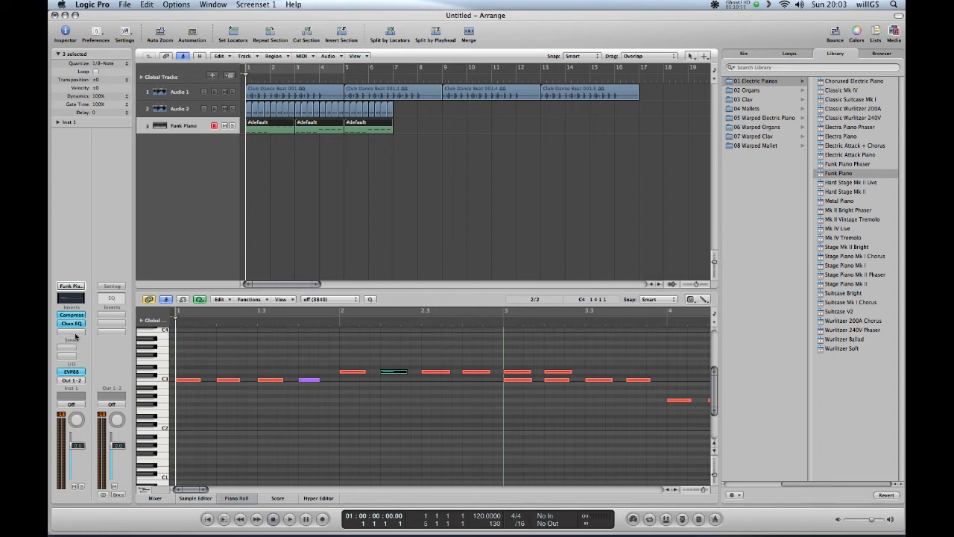
- Insert a Stereo Delay on the Funk Piano channel and move its window to the centre
click(67, 323)
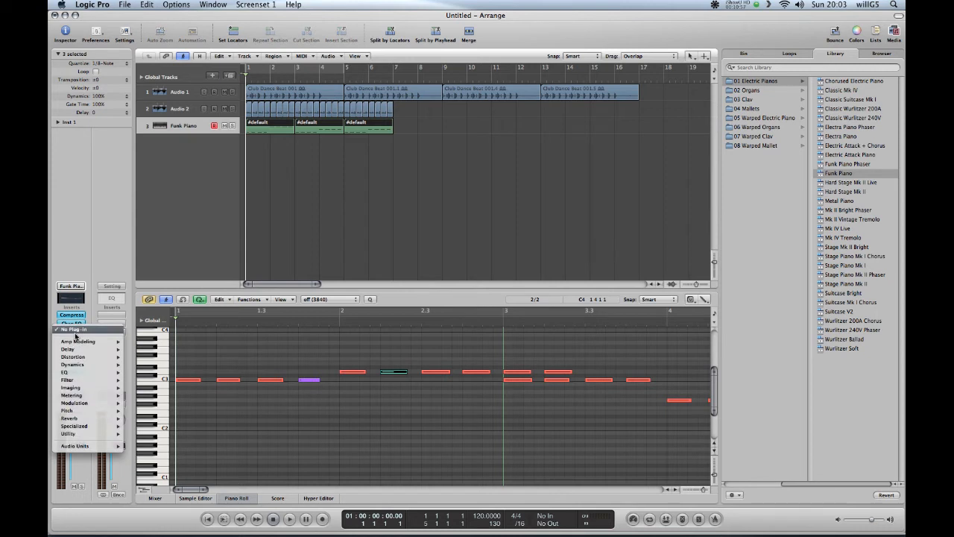
click(67, 349)
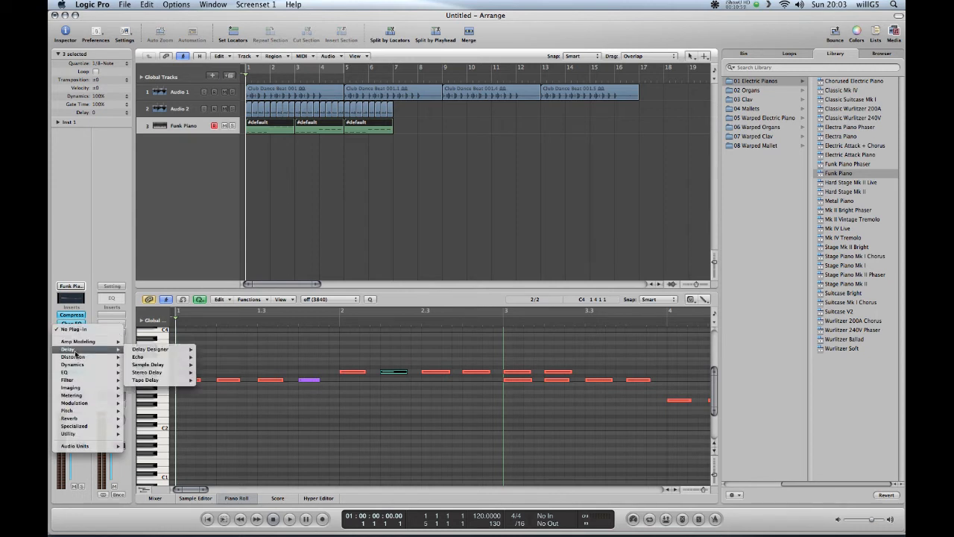
mouse_move(147, 372)
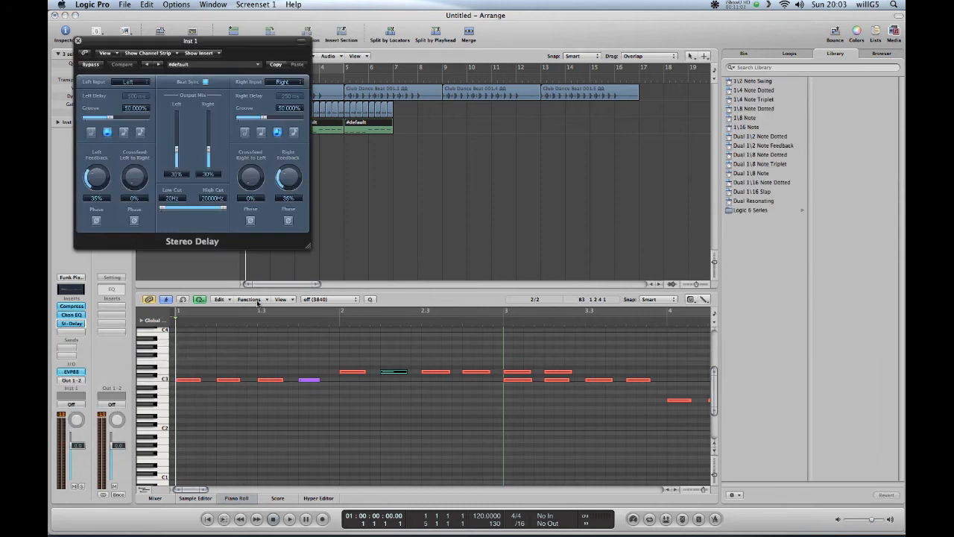
drag(191, 40, 506, 120)
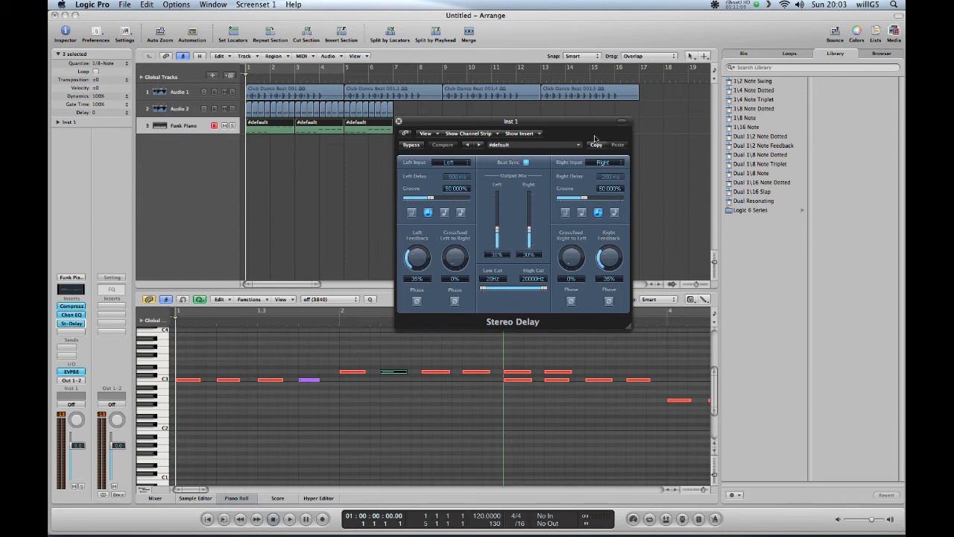
mouse_move(575, 139)
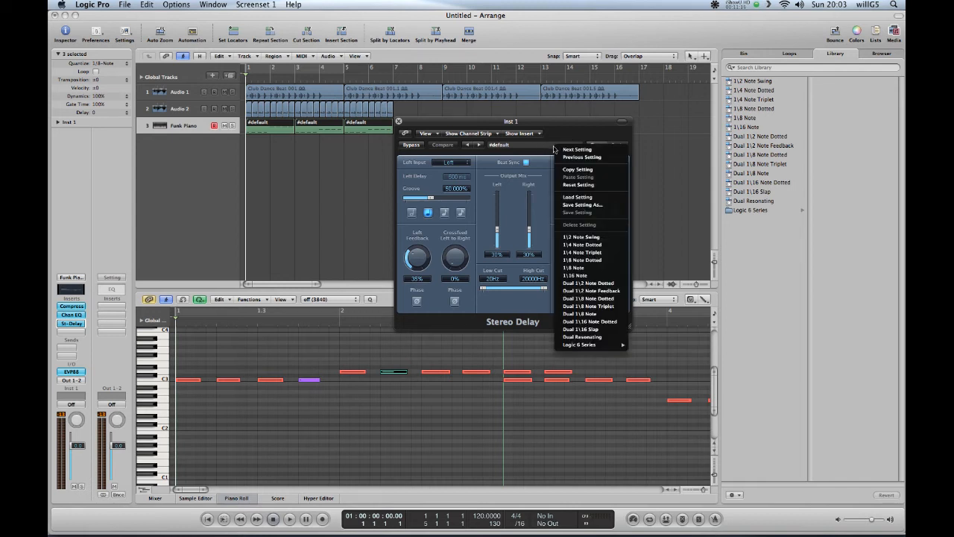
mouse_move(574, 268)
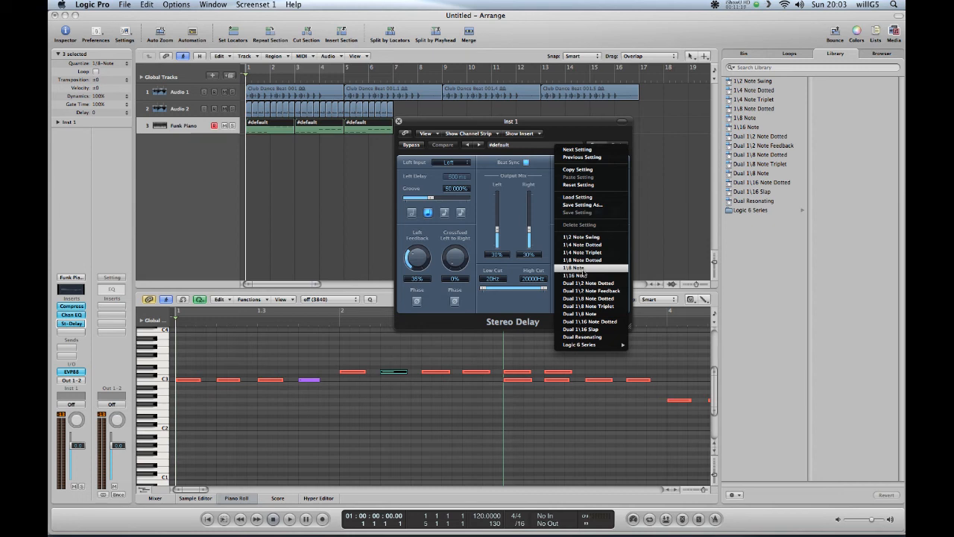
- Audition the 1/8 Note delay preset, then switch to and audition Dual 1/2 Note Dotted
click(575, 268)
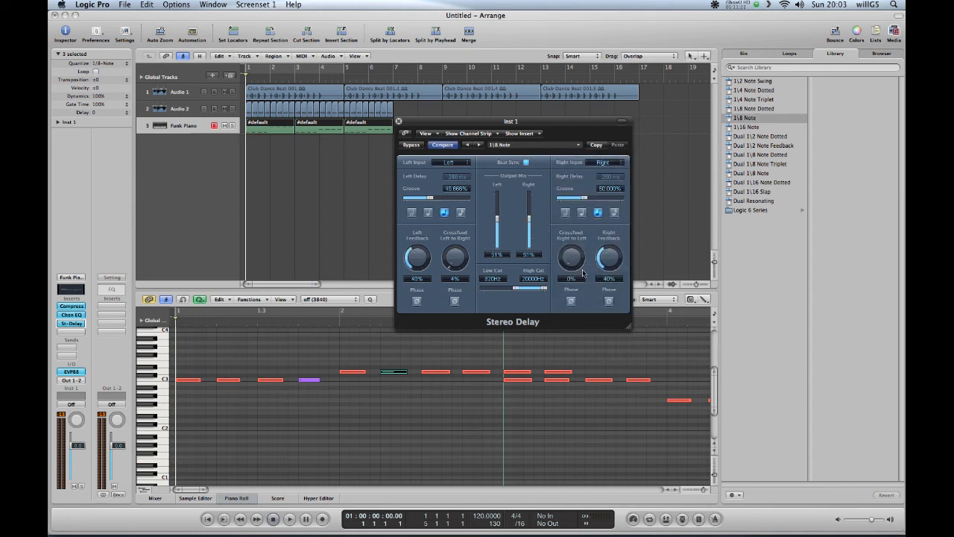
click(284, 519)
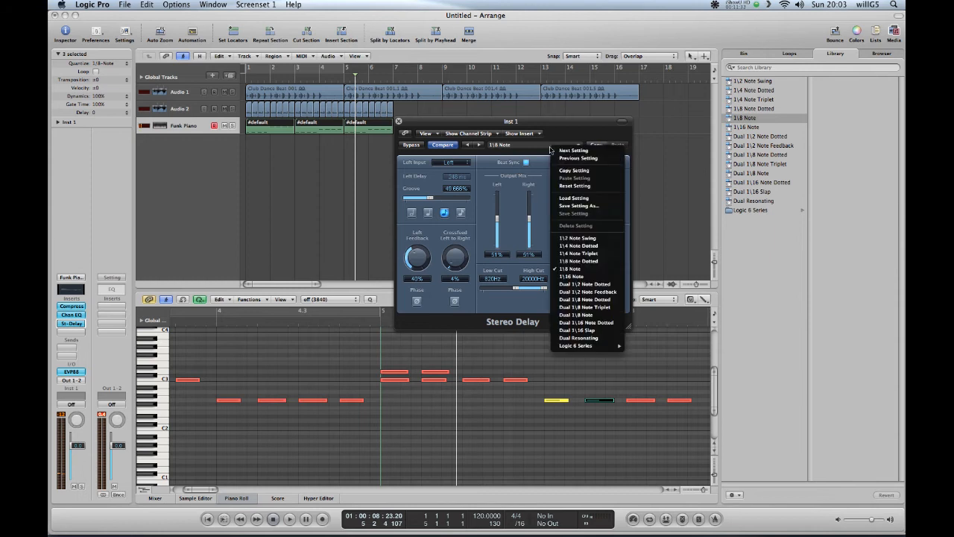
mouse_move(582, 284)
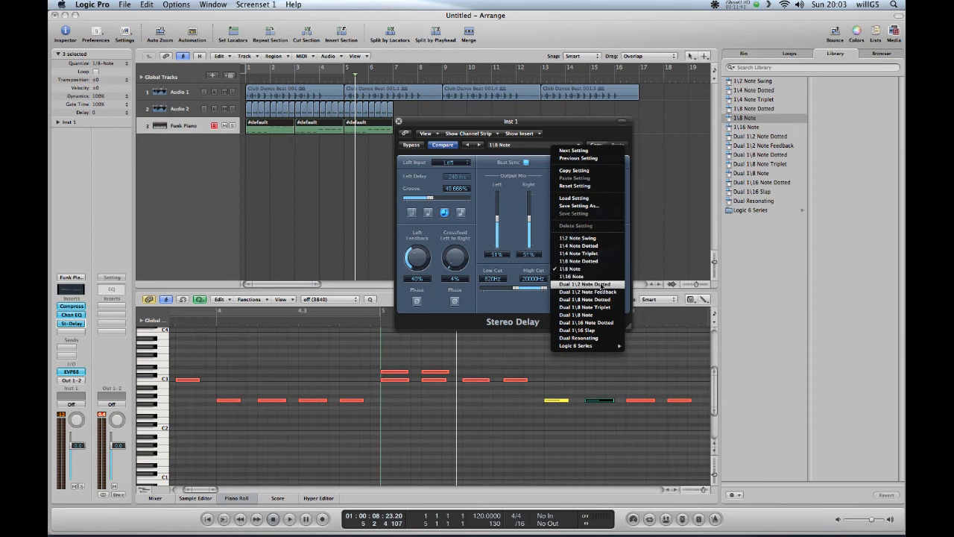
click(583, 283)
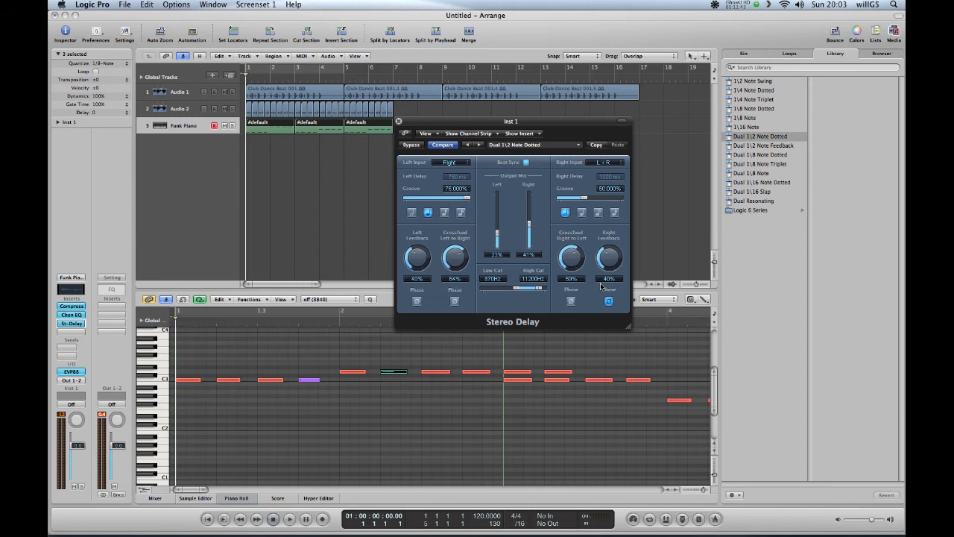
click(286, 521)
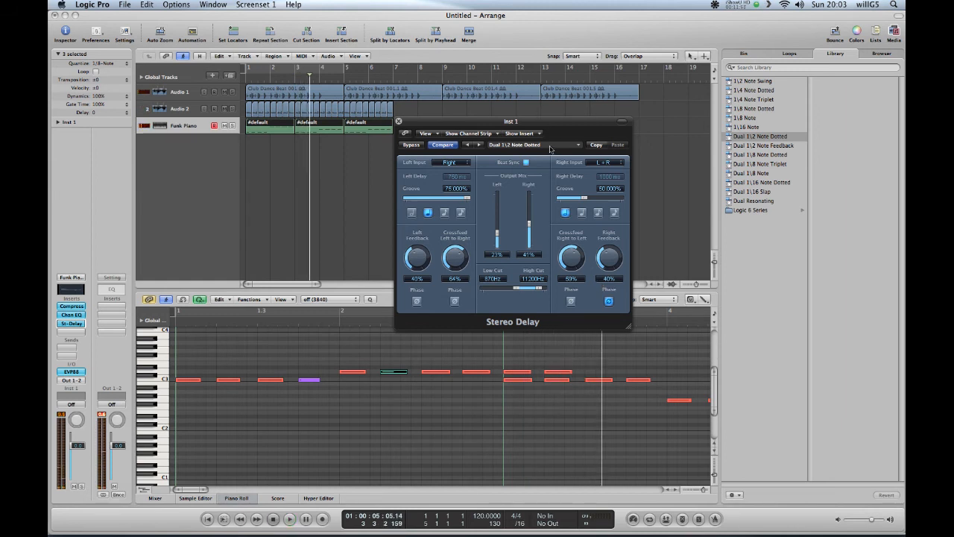
click(533, 145)
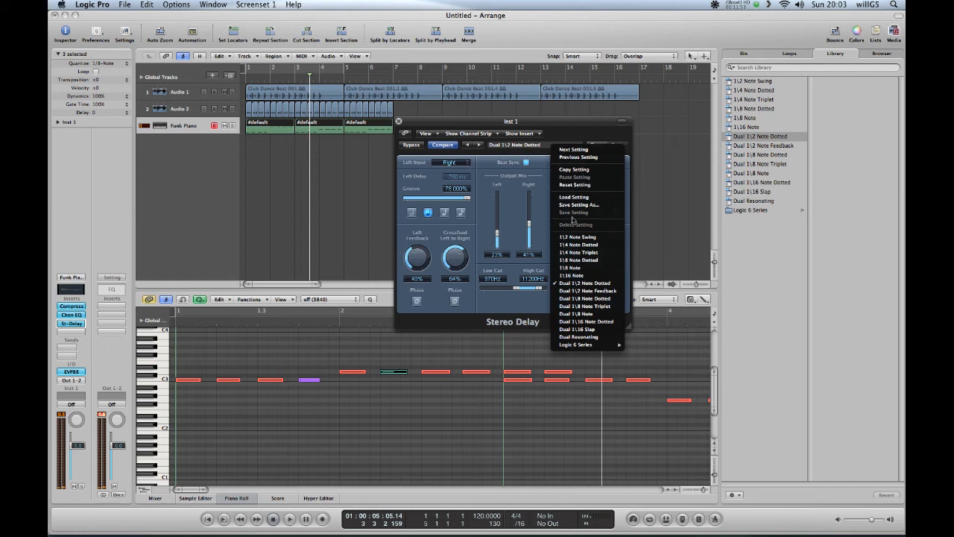
mouse_move(577, 237)
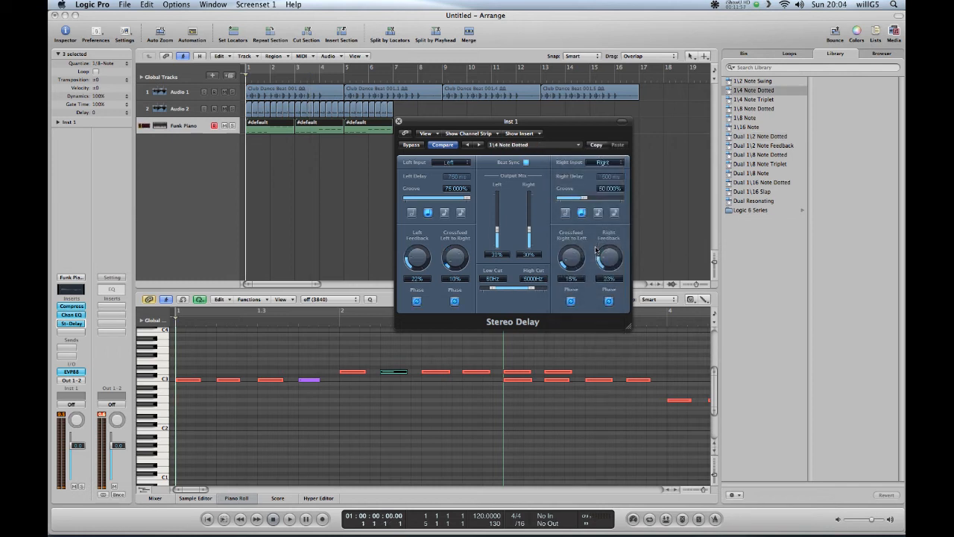
- Apply the 1/4 Note Dotted preset to the Funk Piano's Stereo Delay
click(289, 519)
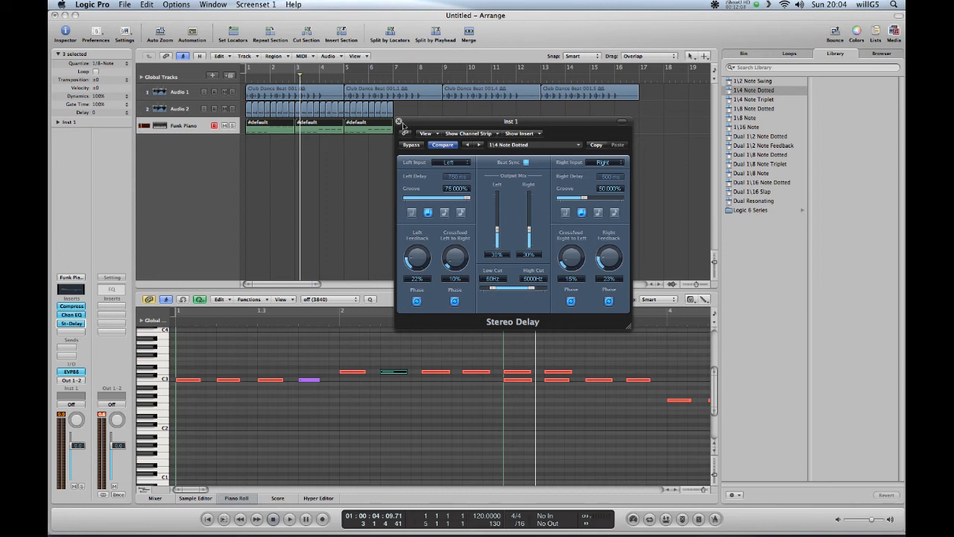
- Close the Stereo Delay window and pan the Audio 1 drum track left in the Mixer
click(396, 122)
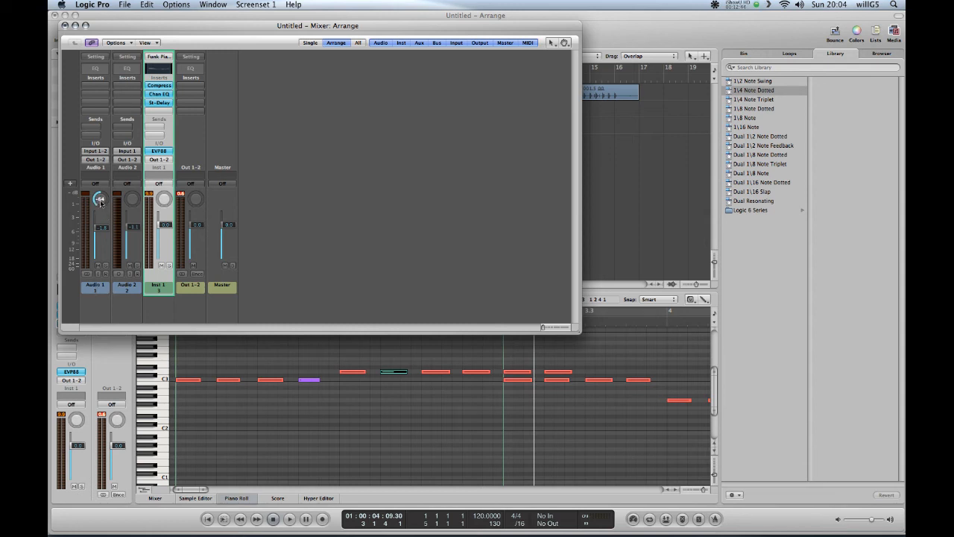
drag(100, 199, 99, 205)
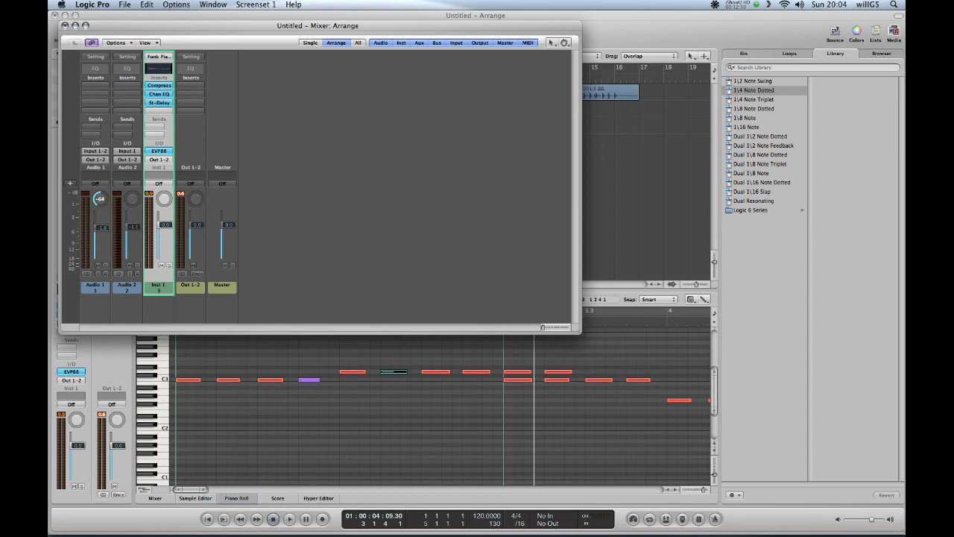
drag(99, 199, 103, 194)
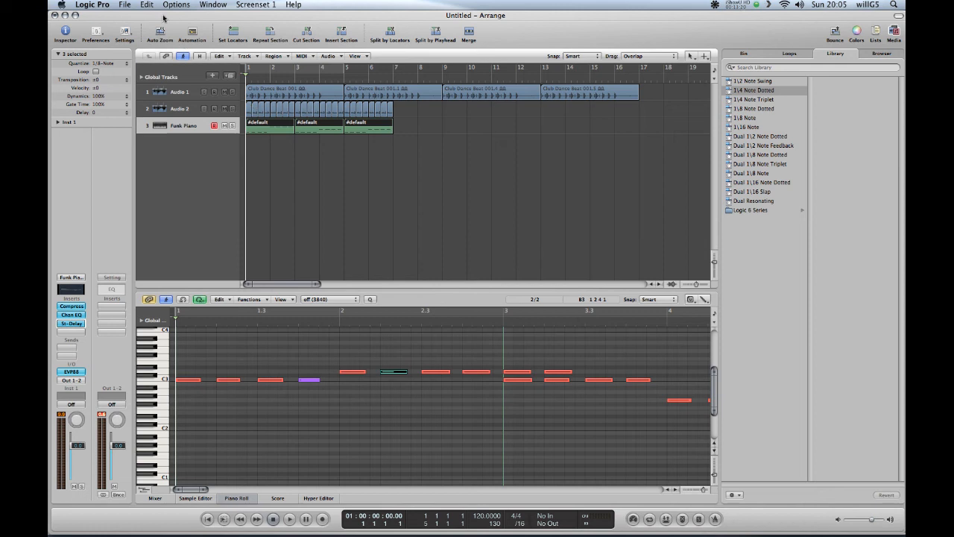
- Open the Save dialog from the File menu with Desktop as the location
click(119, 5)
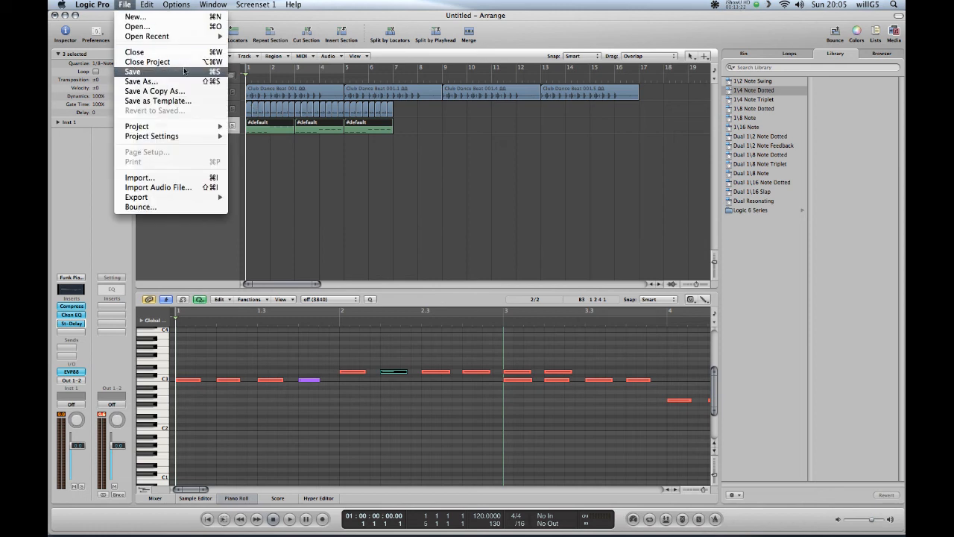
click(138, 73)
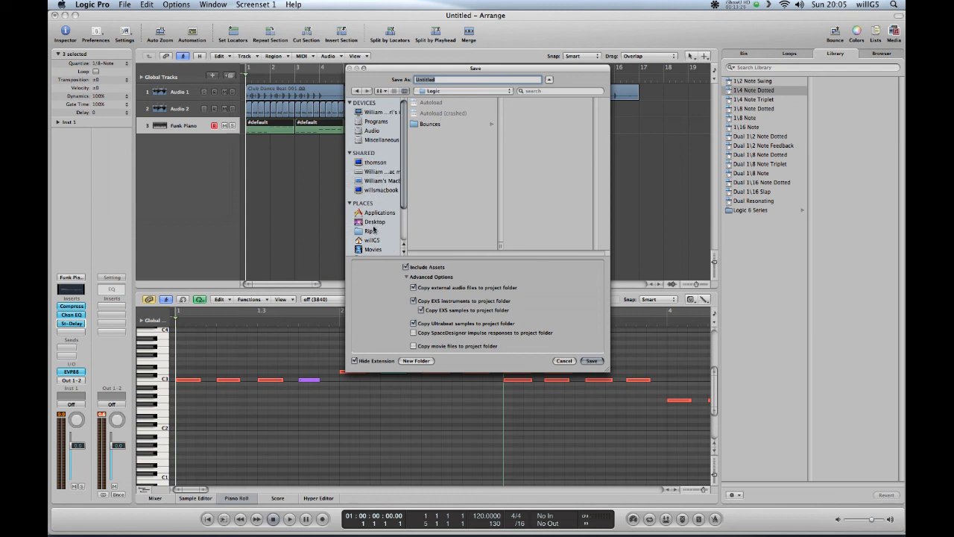
click(374, 222)
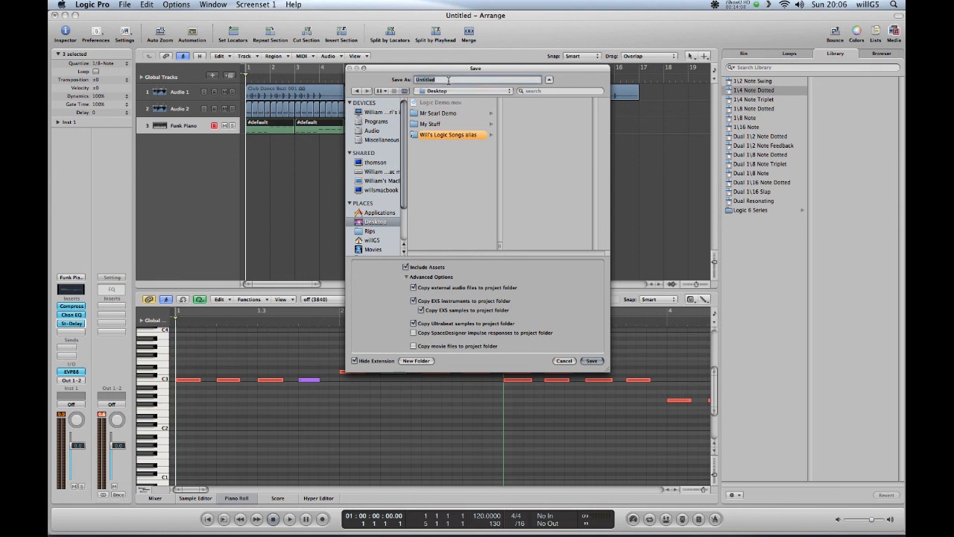
- Save the project to the Desktop as 'Mr Searl Demo', replacing the existing file
text(Mr)
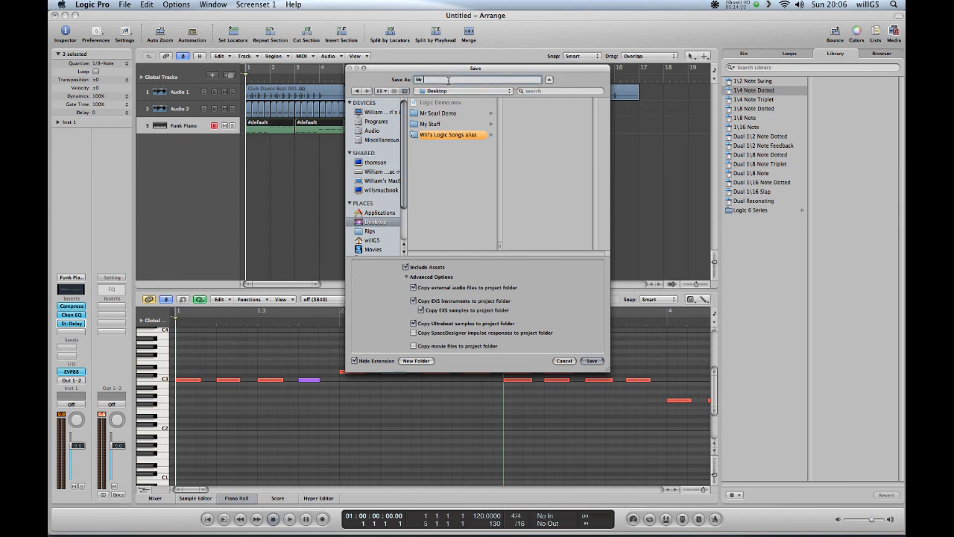
text(Mr Searl Demo)
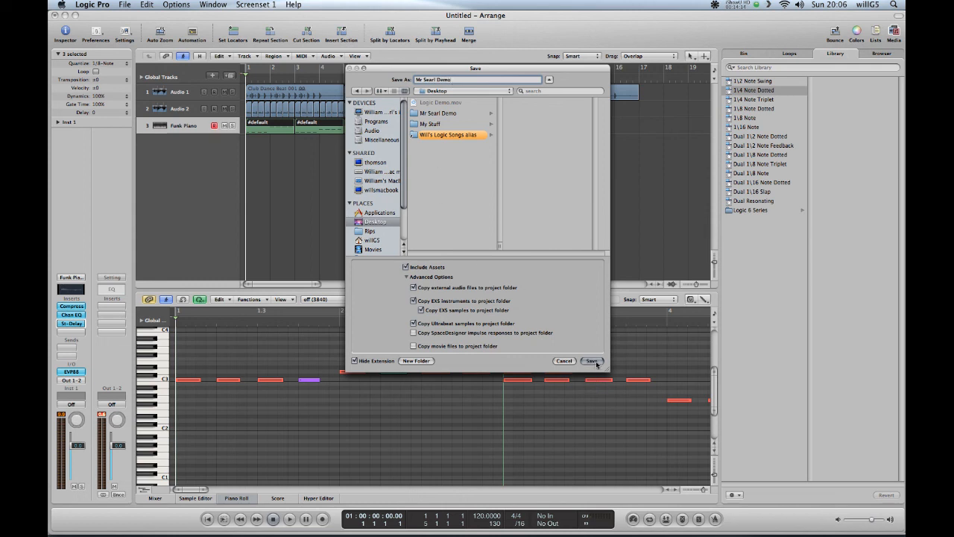
click(592, 361)
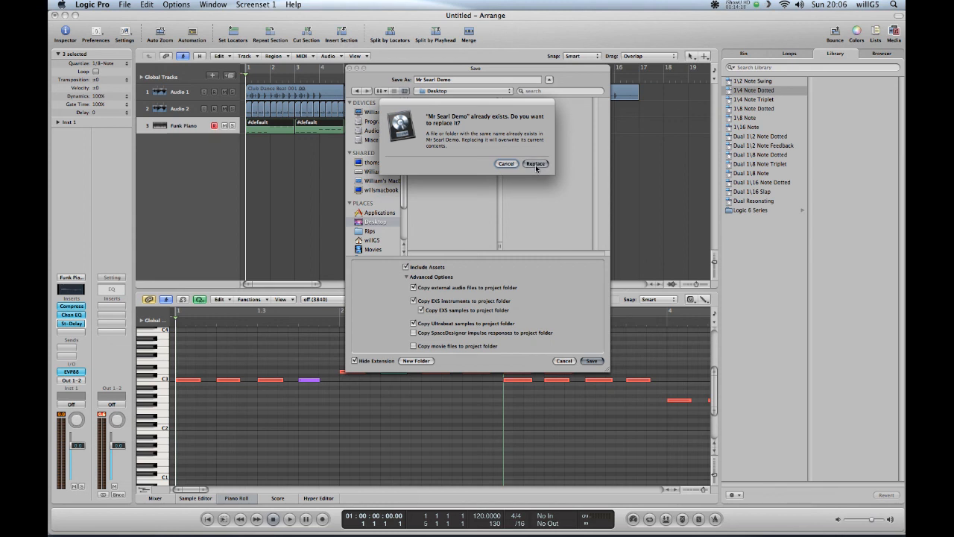
click(535, 163)
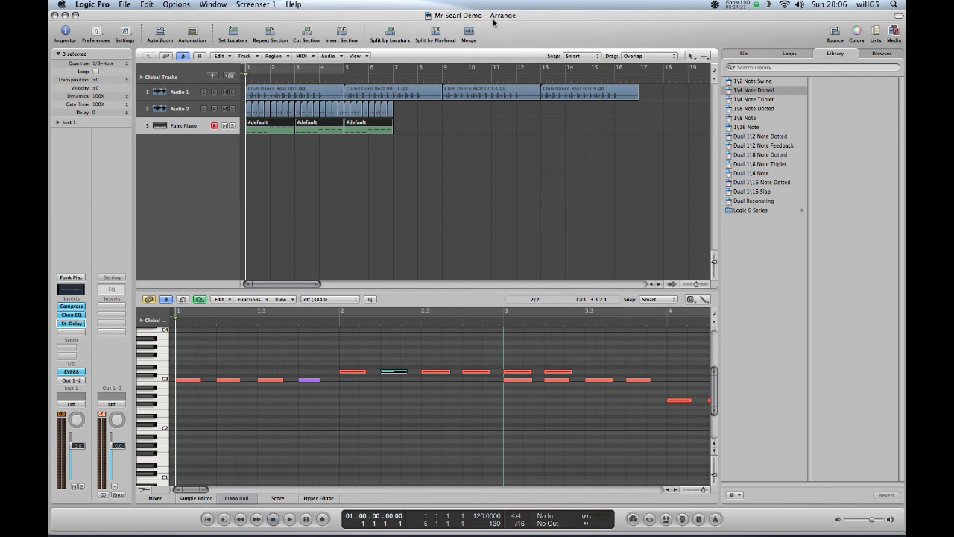
mouse_move(501, 27)
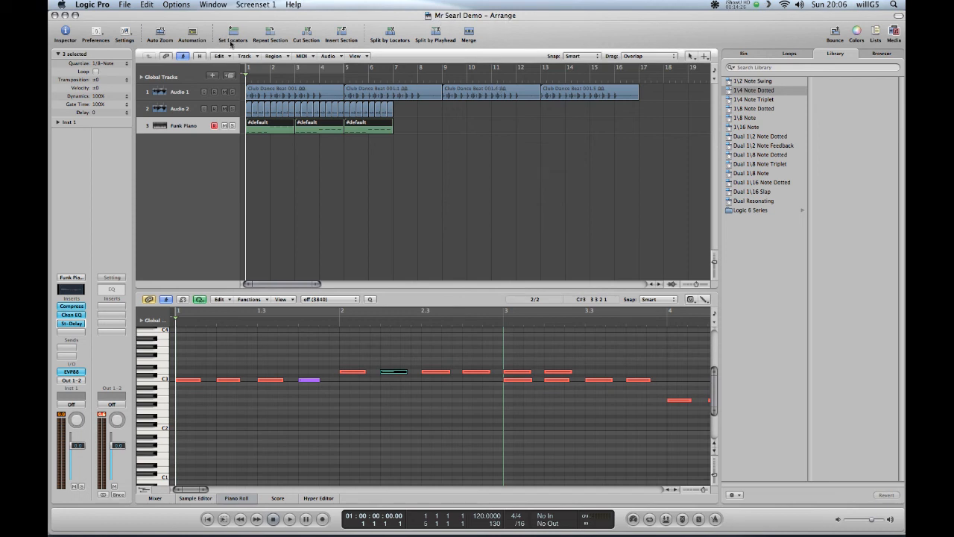
- Open the Logic Pro application menu showing Quit Logic Pro
click(93, 4)
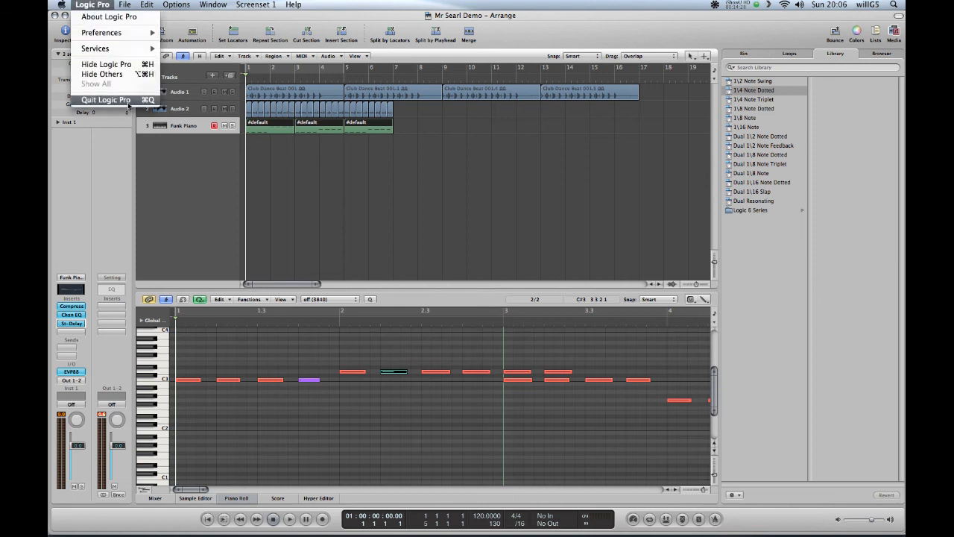